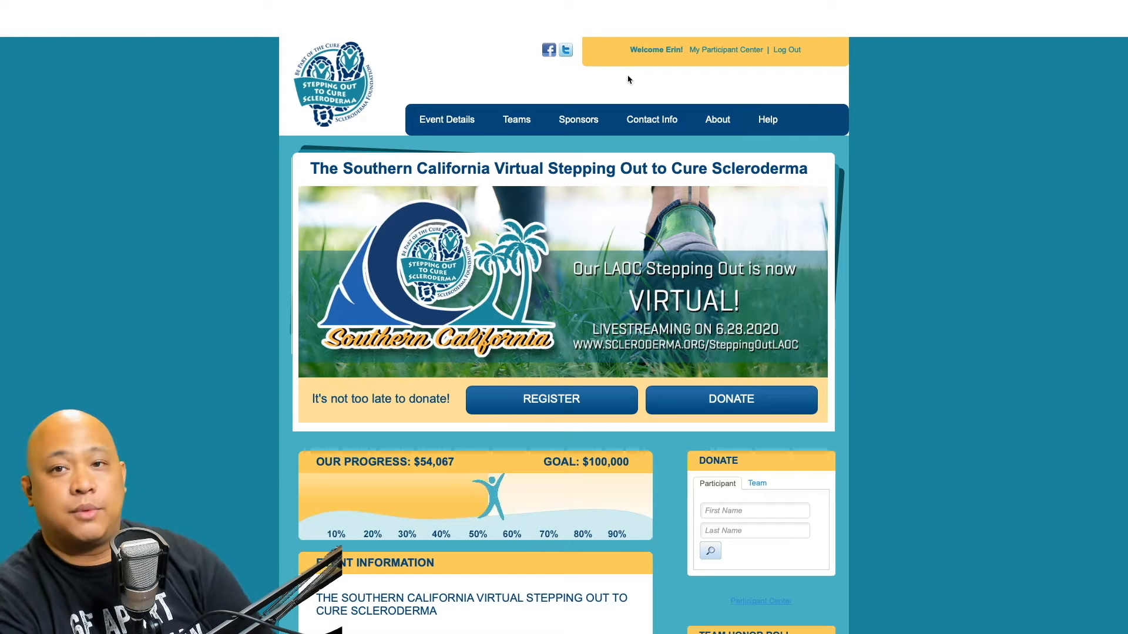
mouse_move(680, 84)
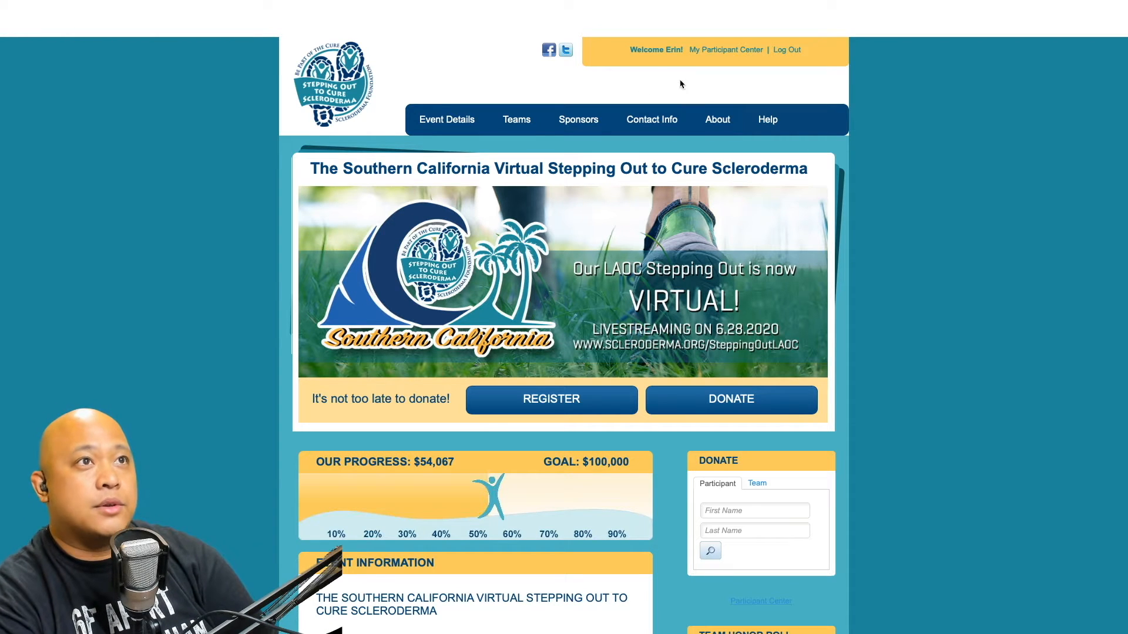
mouse_move(706, 89)
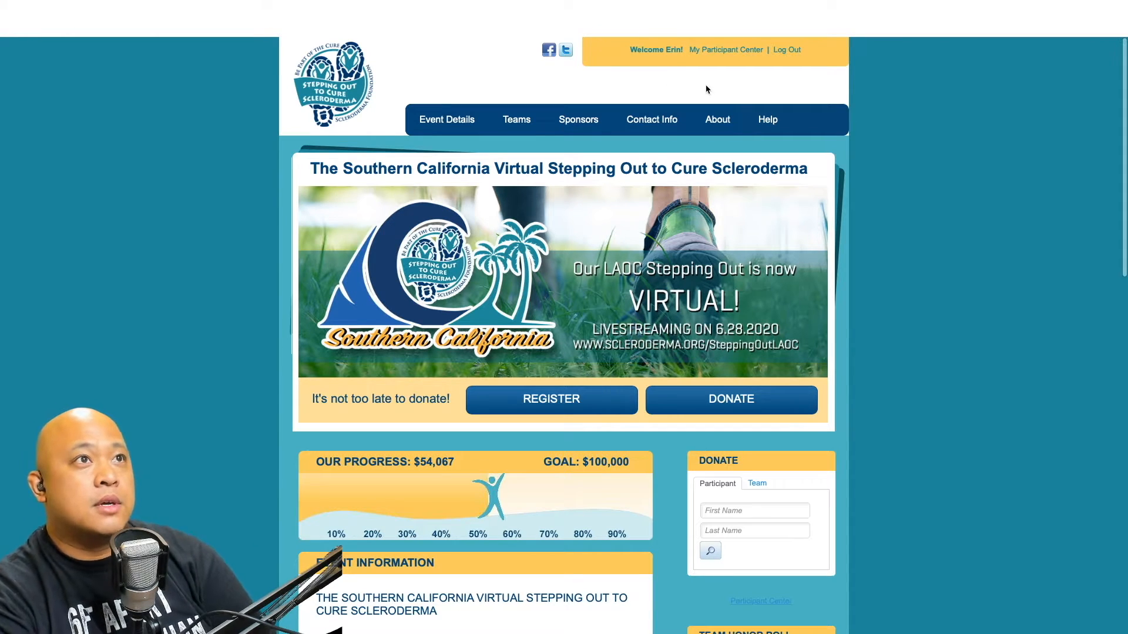
mouse_move(715, 58)
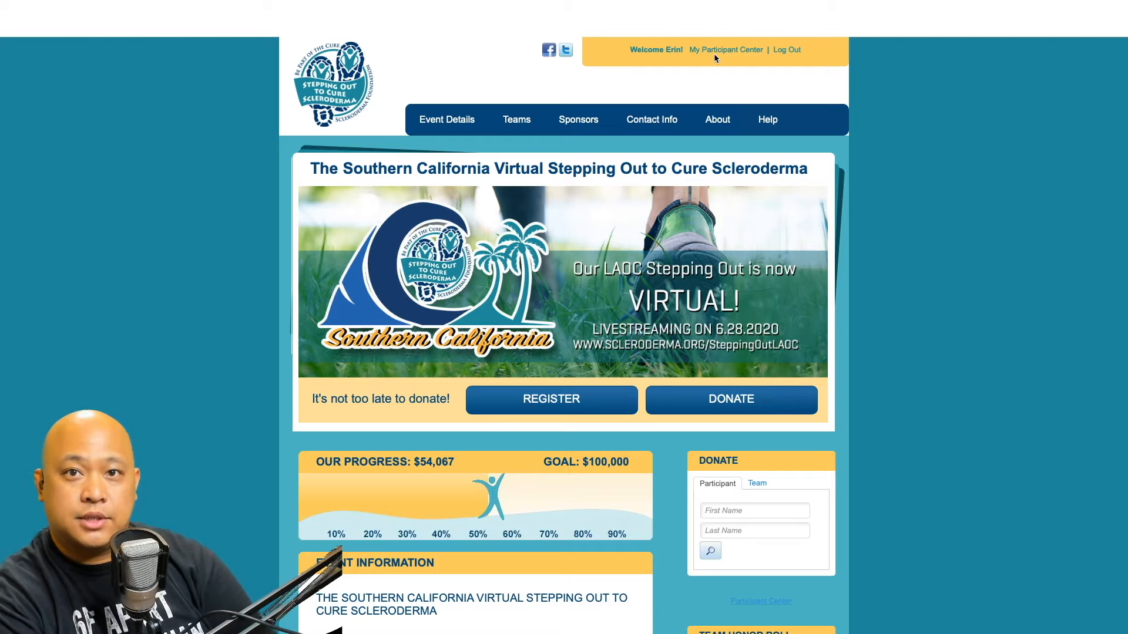
mouse_move(713, 82)
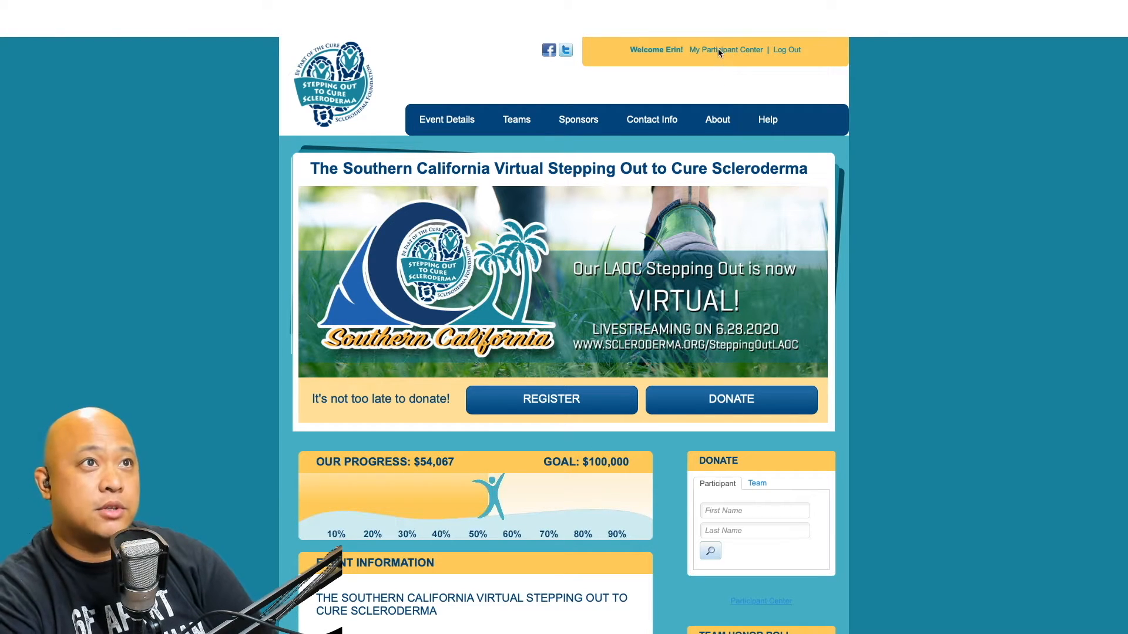
mouse_move(725, 49)
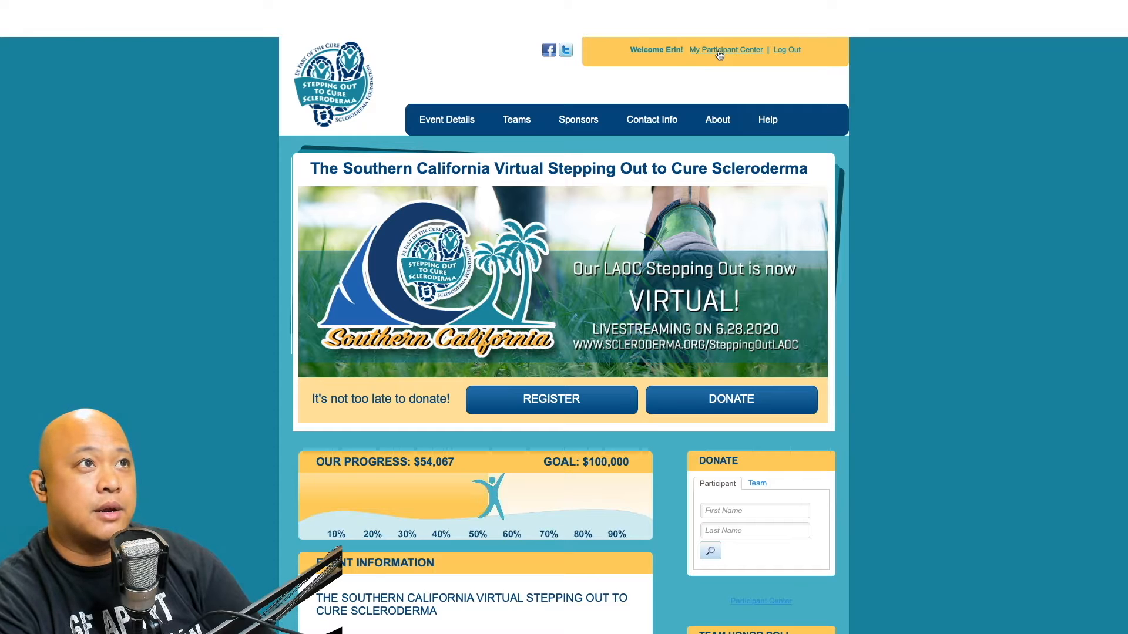
Open the participant center overview showing $10 raised toward the $100 goal.
left_click(724, 50)
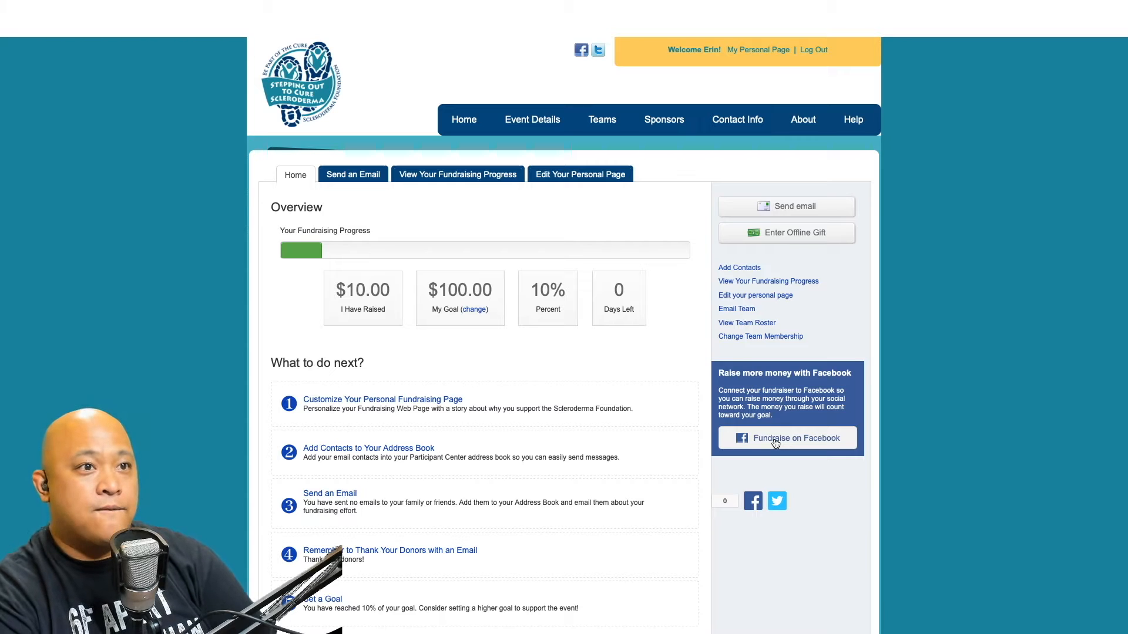
Connect the fundraiser to Facebook, continuing with this account and allowing fundraiser management.
left_click(787, 438)
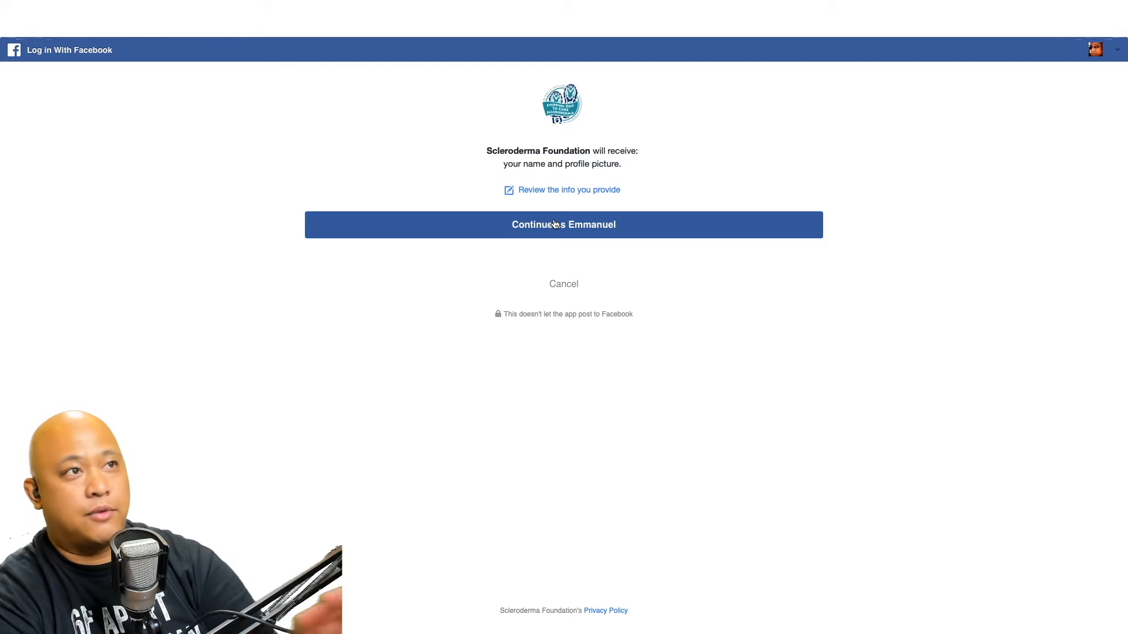
mouse_move(602, 227)
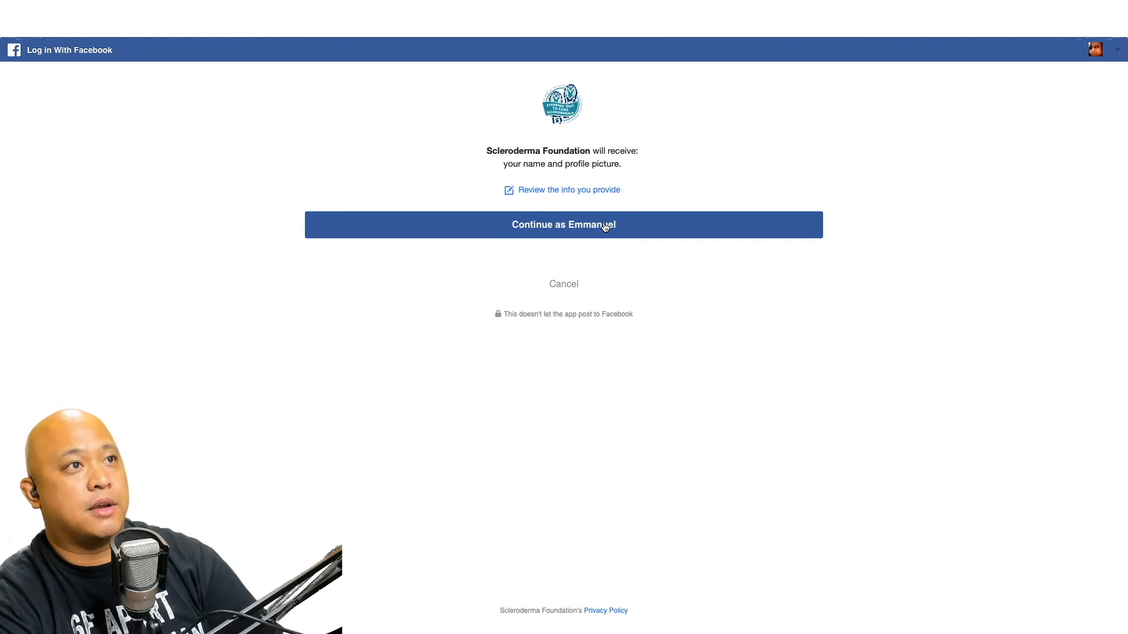
left_click(564, 224)
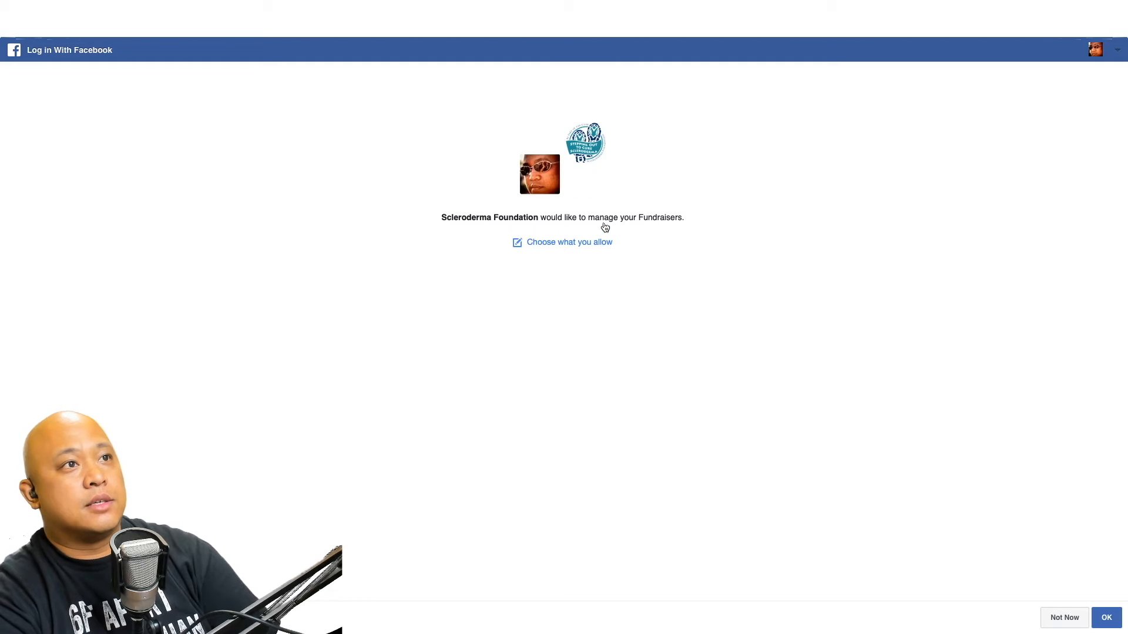
mouse_move(632, 188)
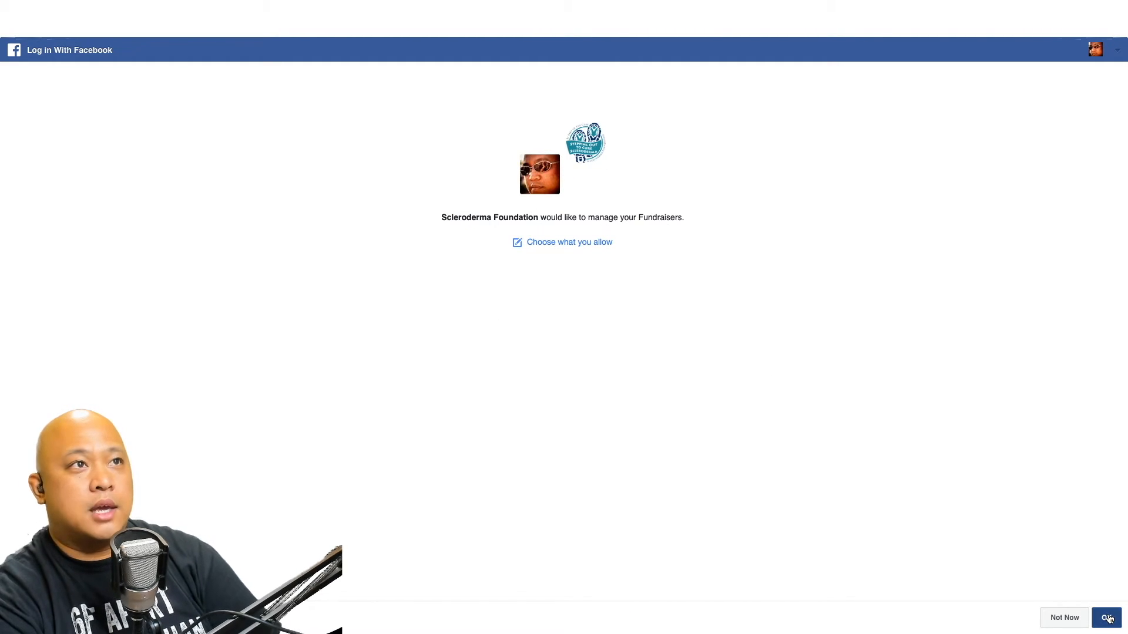
left_click(1106, 617)
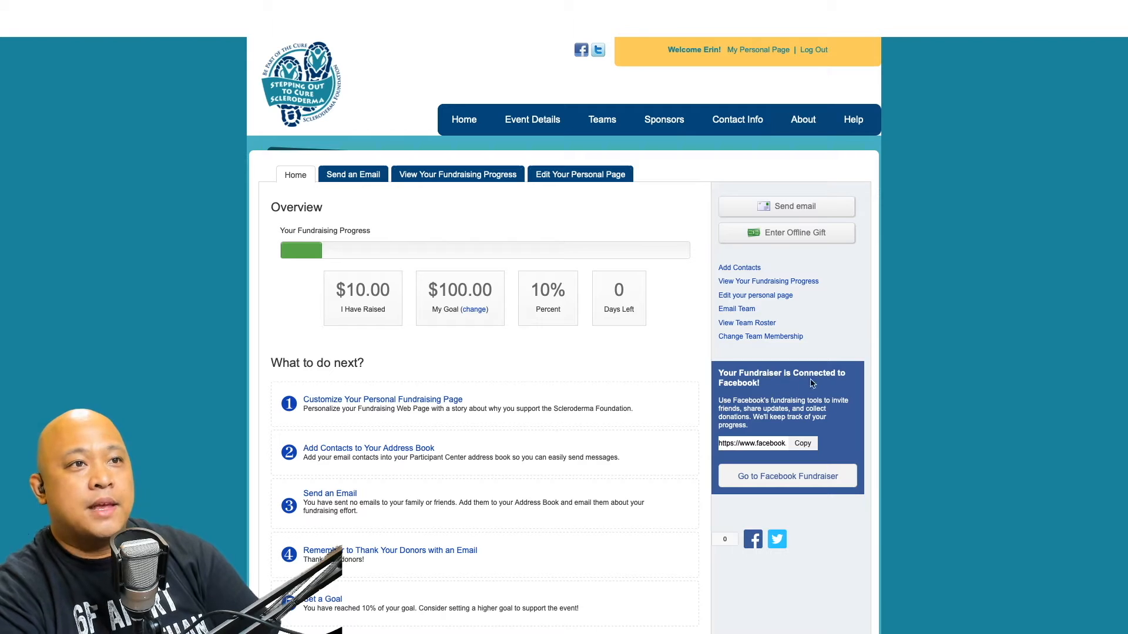
mouse_move(791, 383)
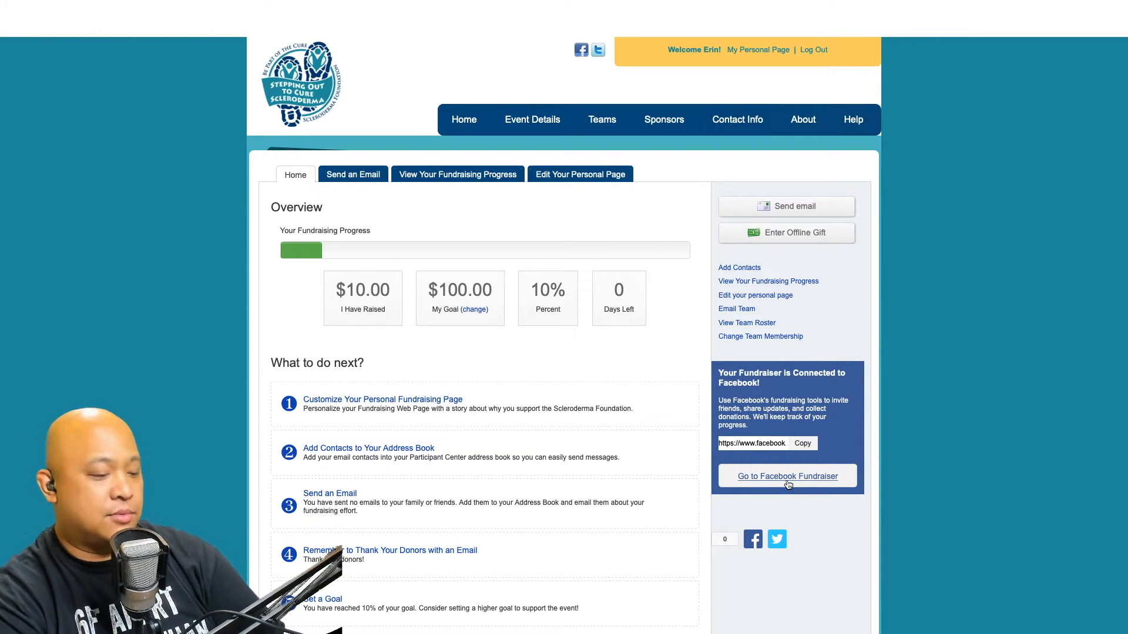
Open the Facebook fundraiser, then view and close the invite-friends list without inviting anyone.
left_click(787, 476)
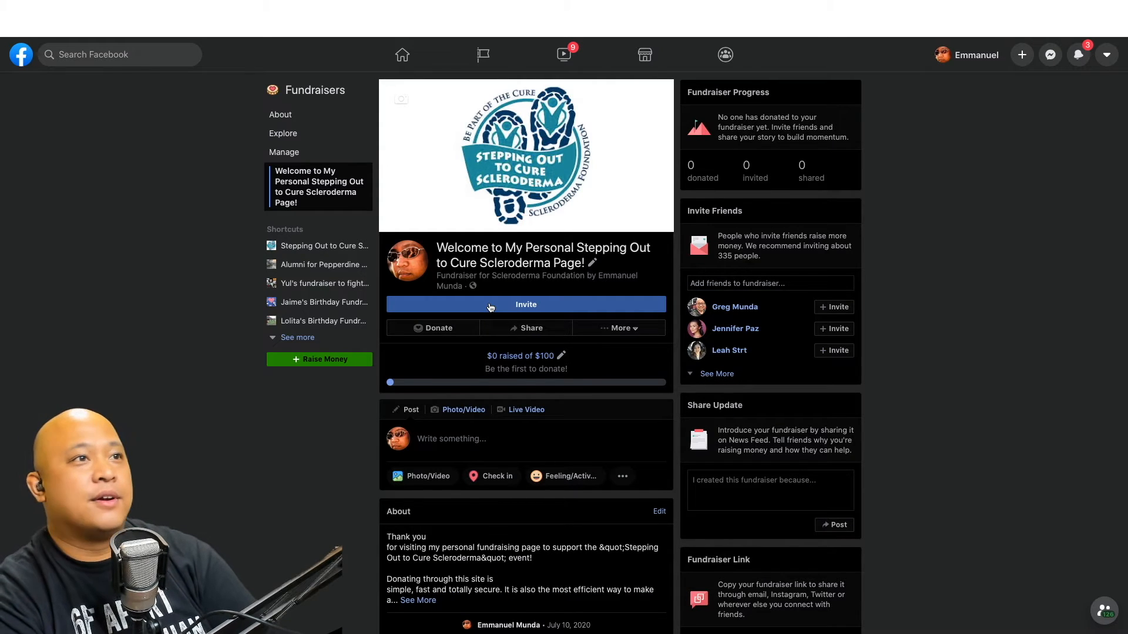
left_click(526, 304)
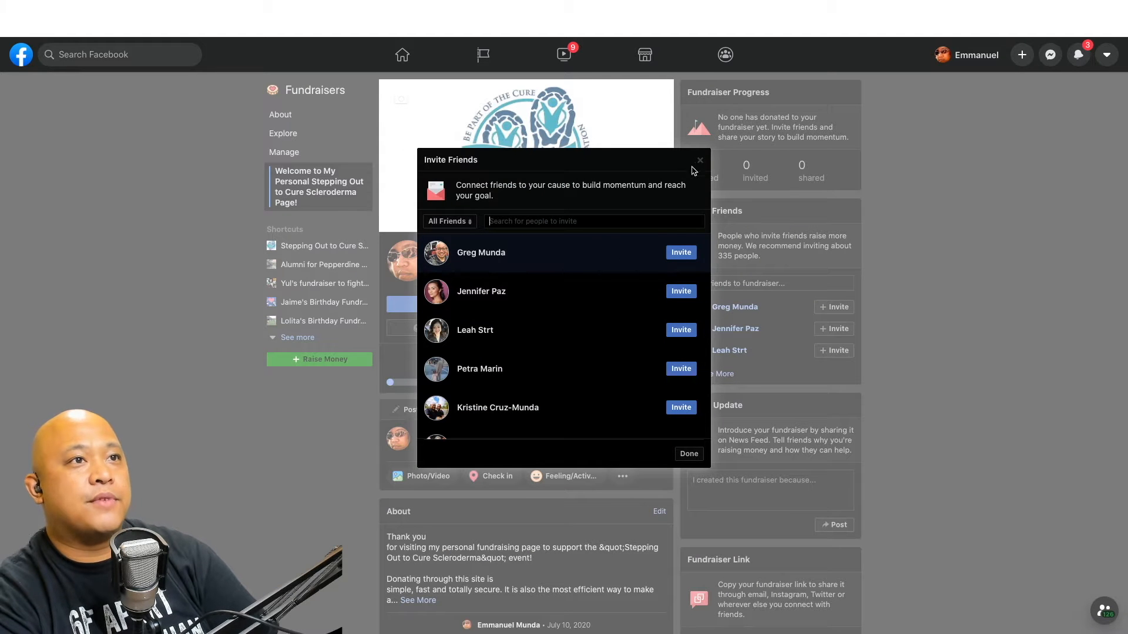
mouse_move(699, 160)
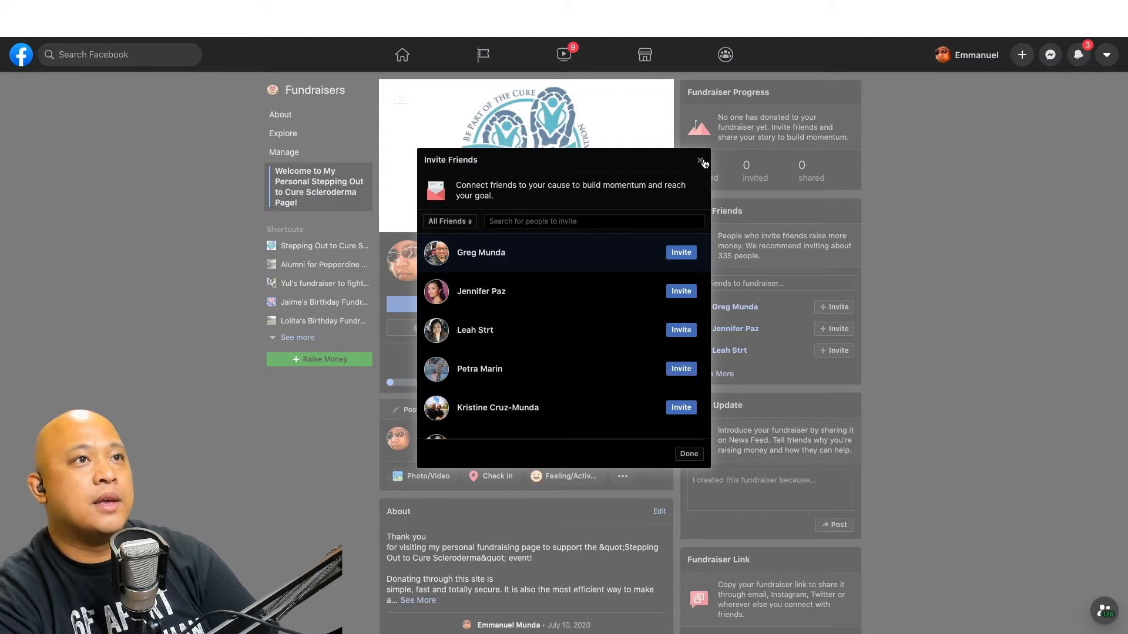
left_click(702, 160)
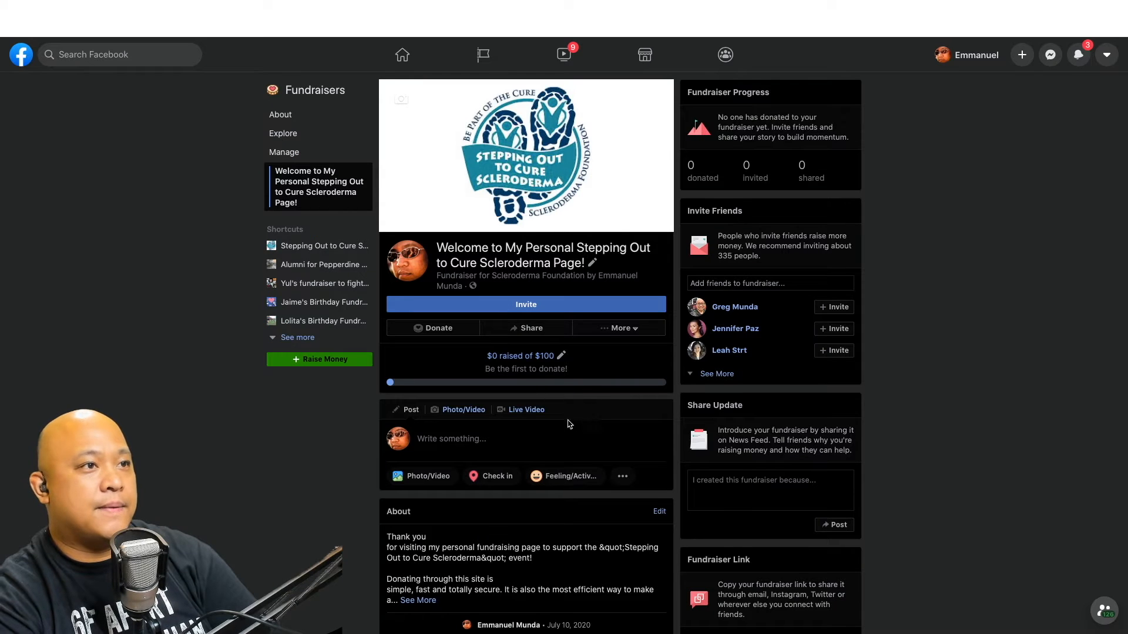
mouse_move(531, 331)
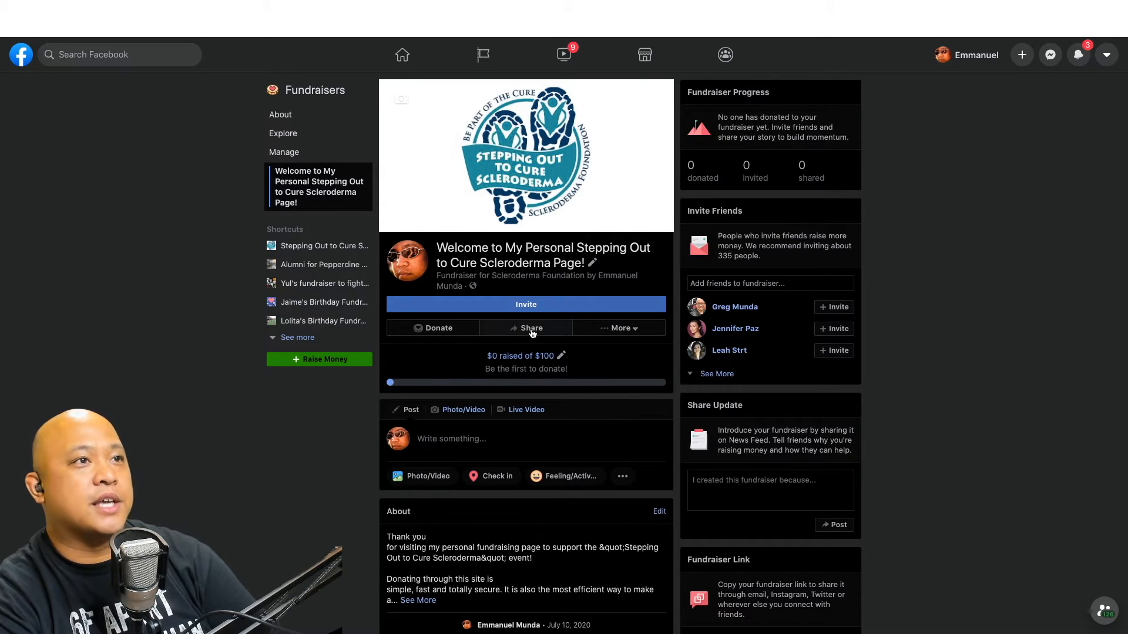
left_click(526, 327)
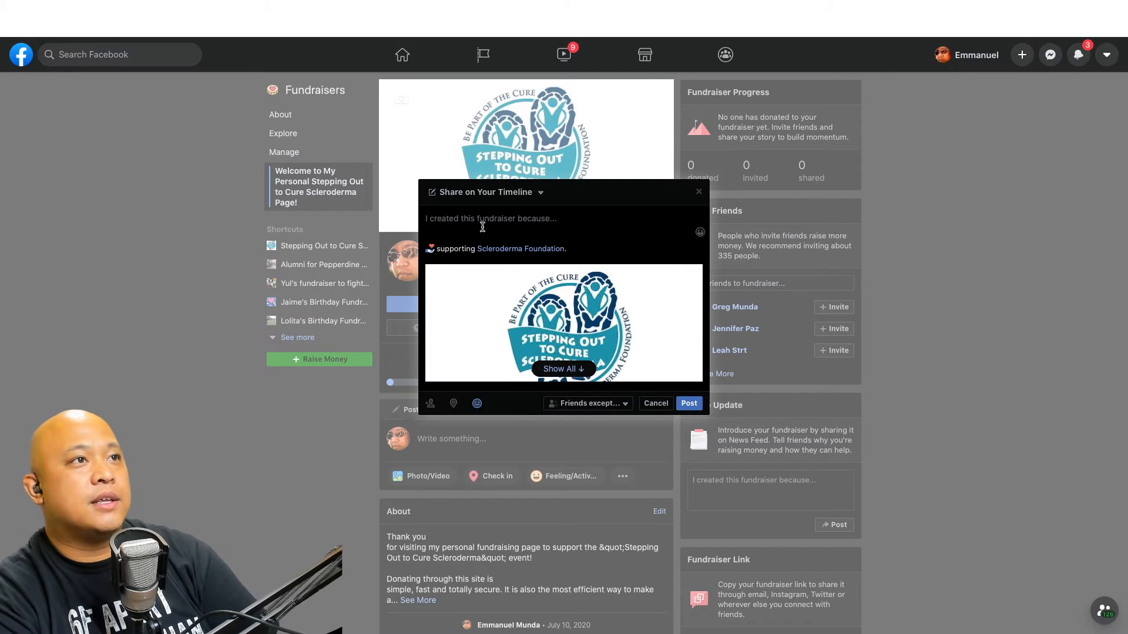
type("please")
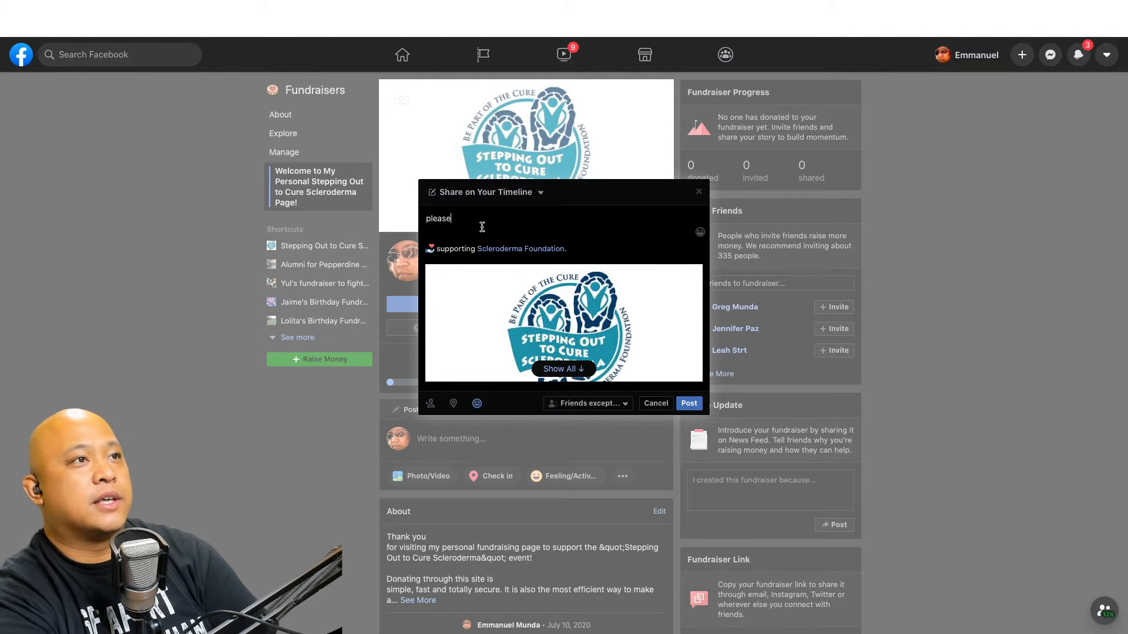
type("donate.")
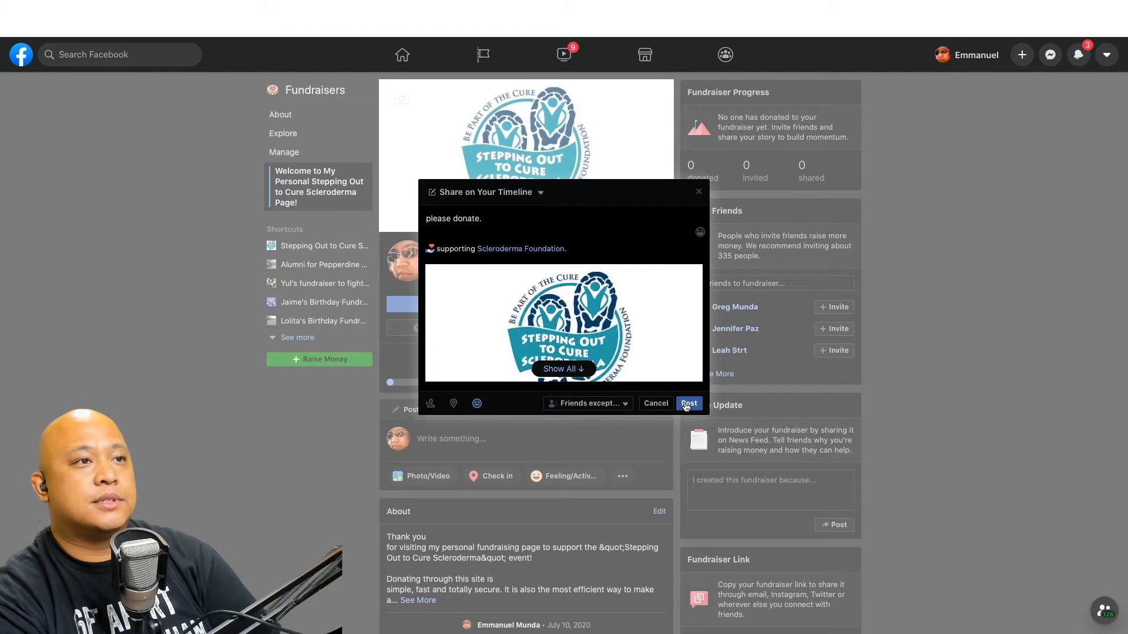
left_click(687, 403)
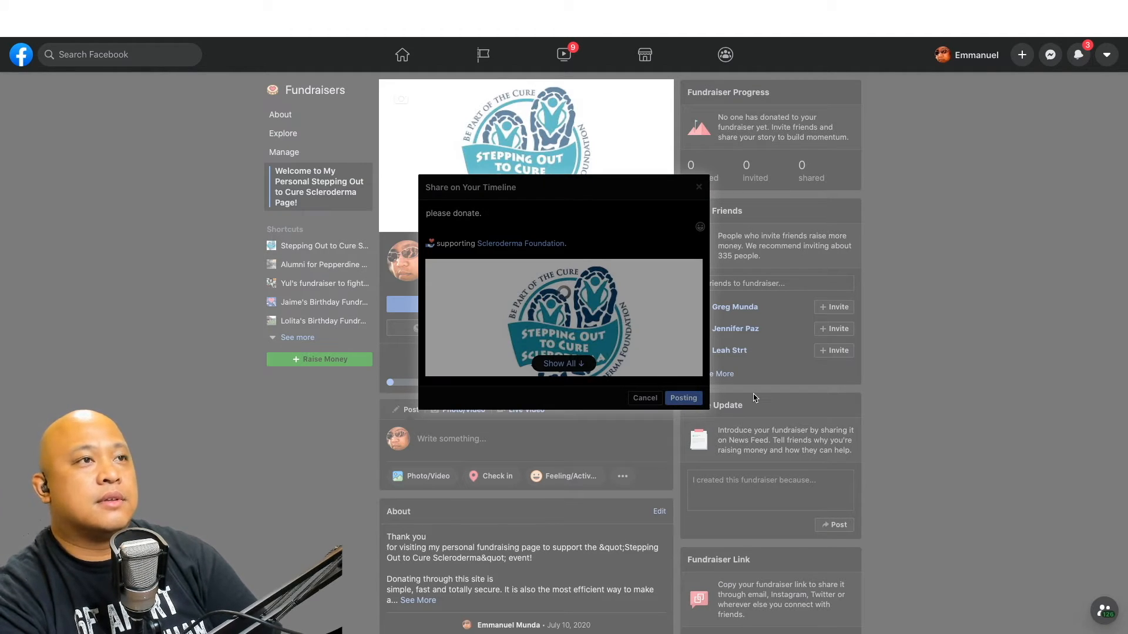
left_click(682, 398)
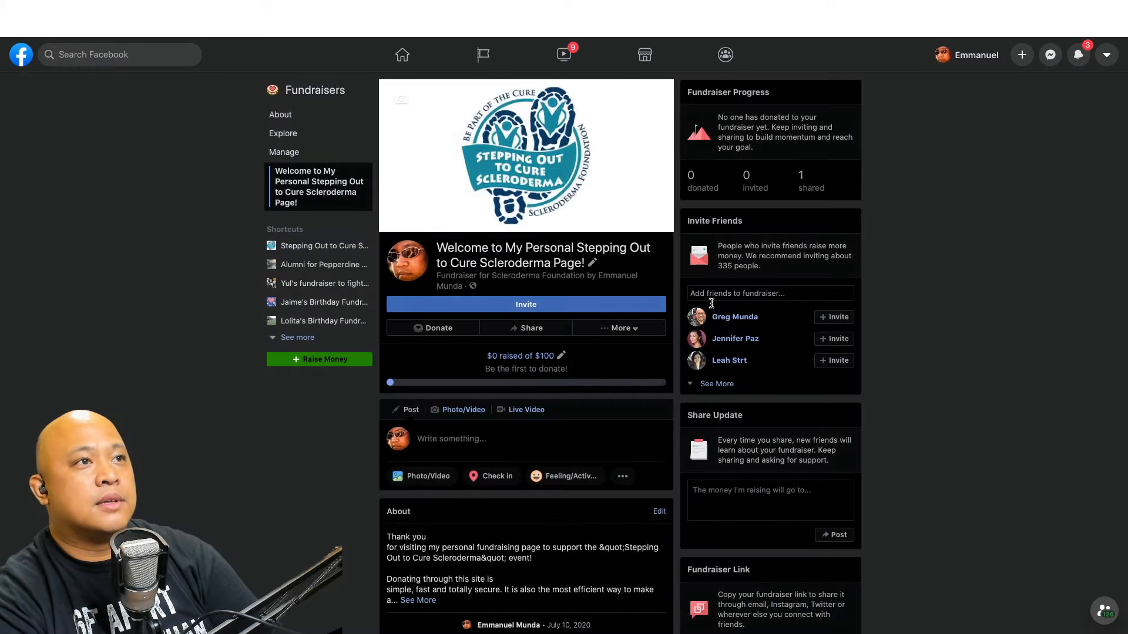
mouse_move(402, 54)
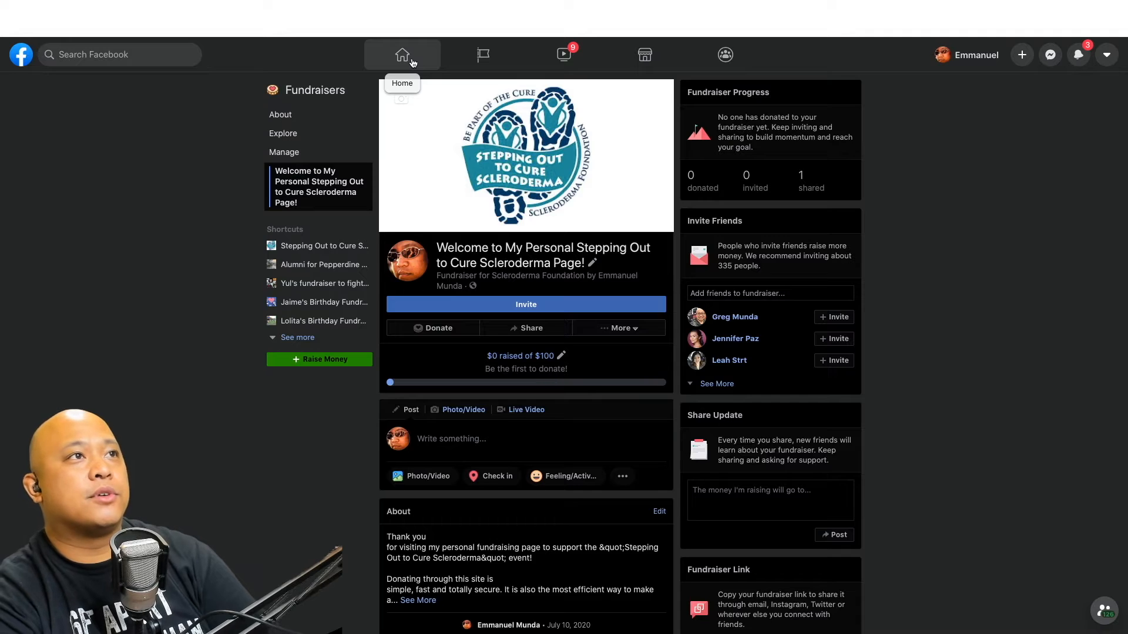
Start a $70 donation from the fundraiser post in the news feed.
left_click(402, 54)
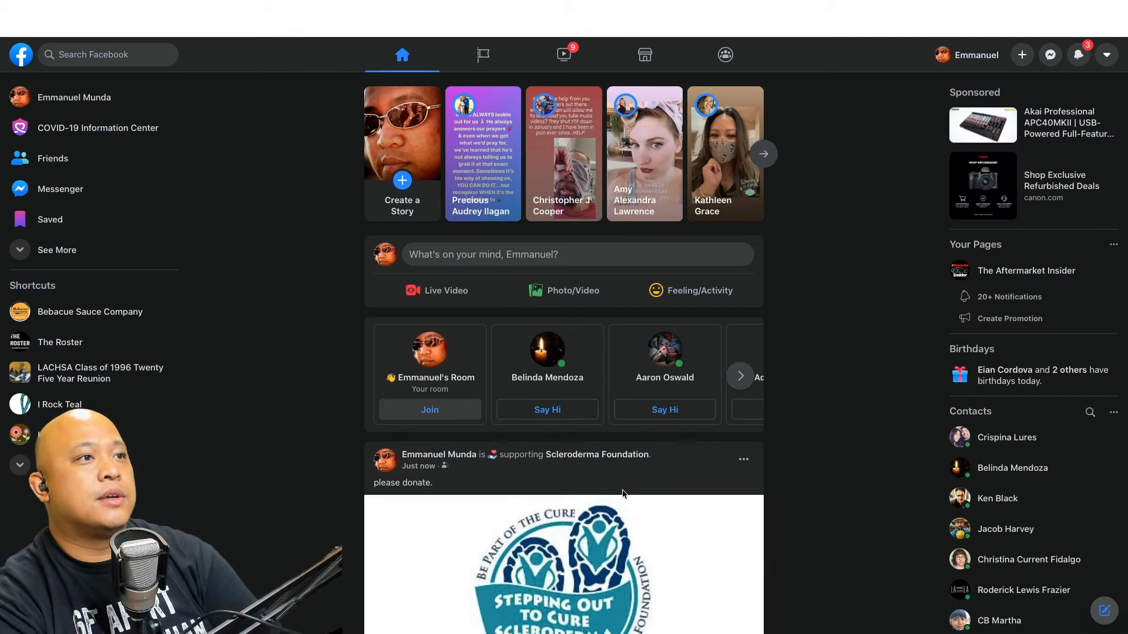
scroll("down", 3)
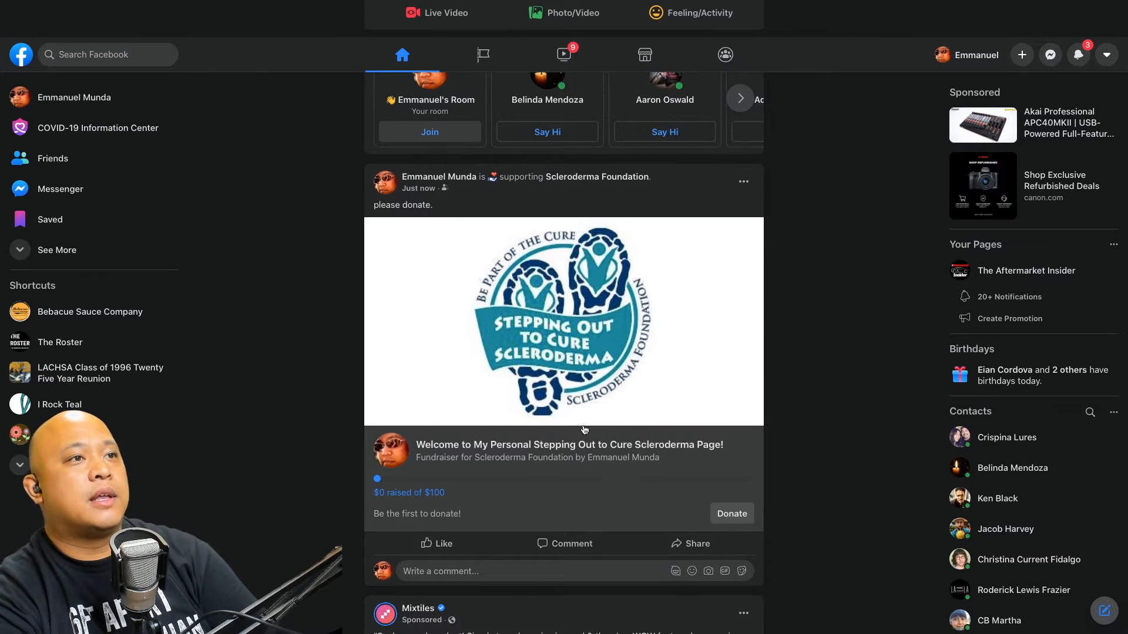
scroll("down", 3)
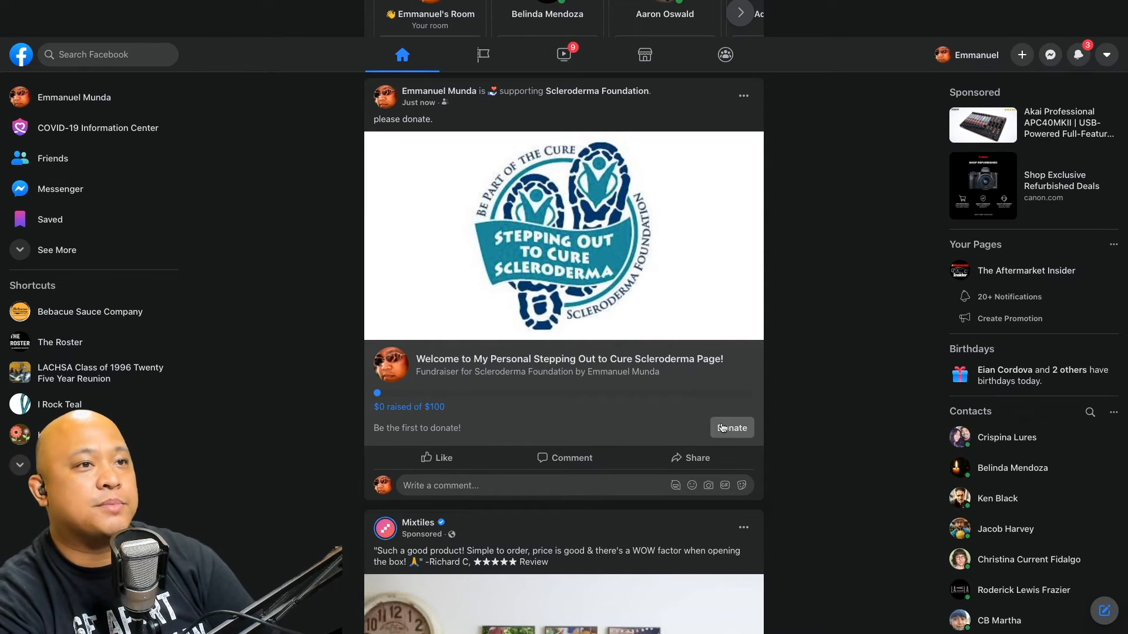
left_click(732, 428)
type("$70")
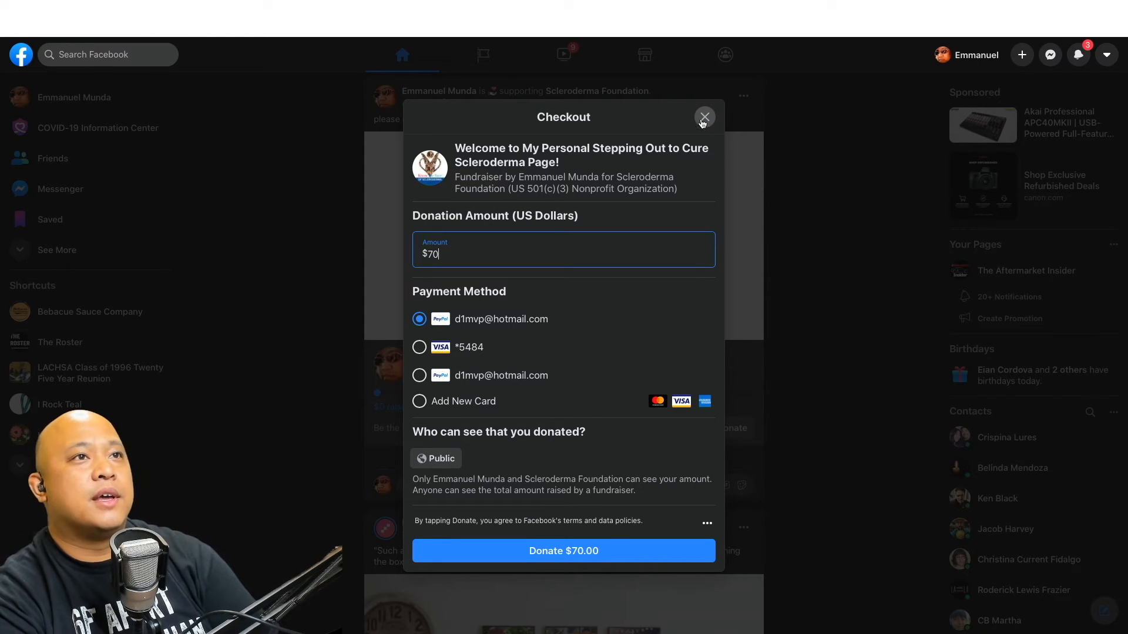
Exit the donation checkout without donating.
left_click(704, 116)
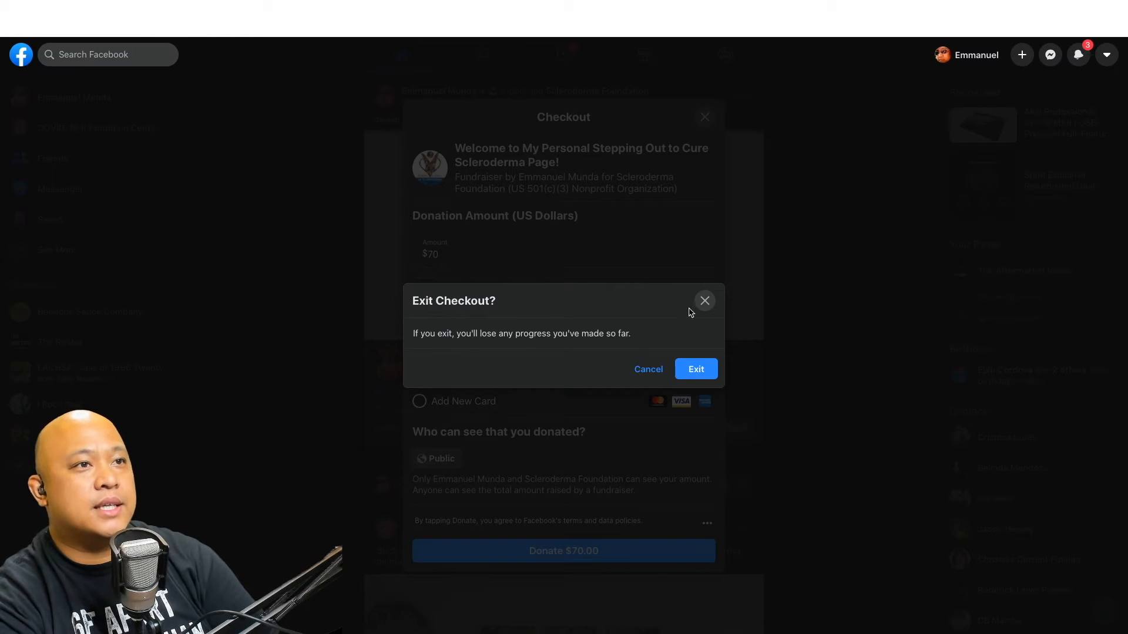
left_click(694, 369)
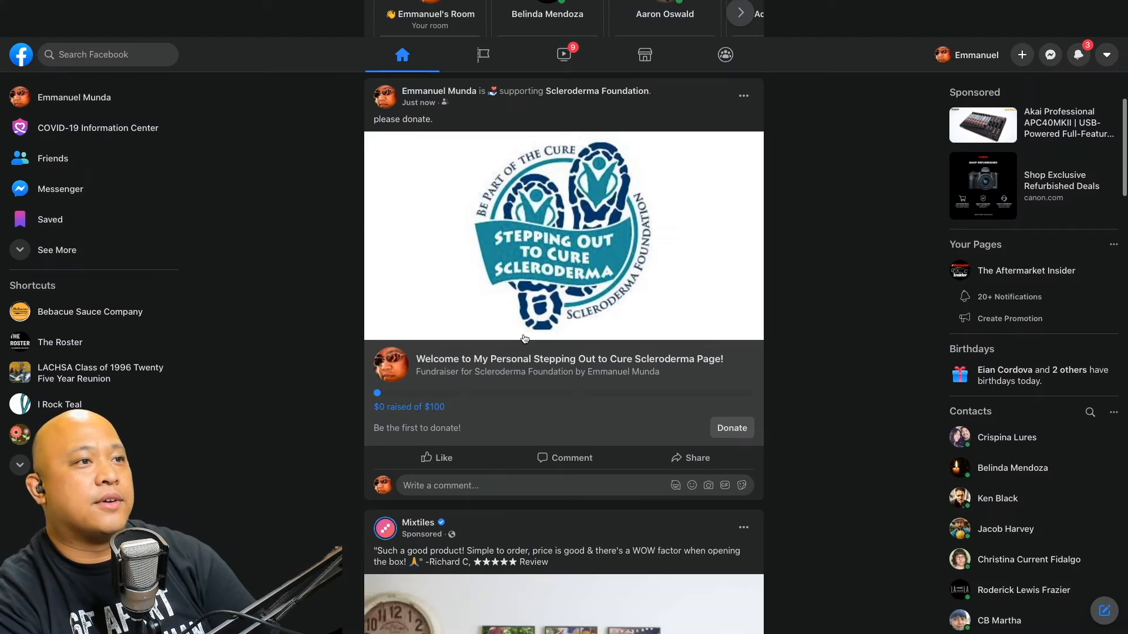
scroll("down", 3)
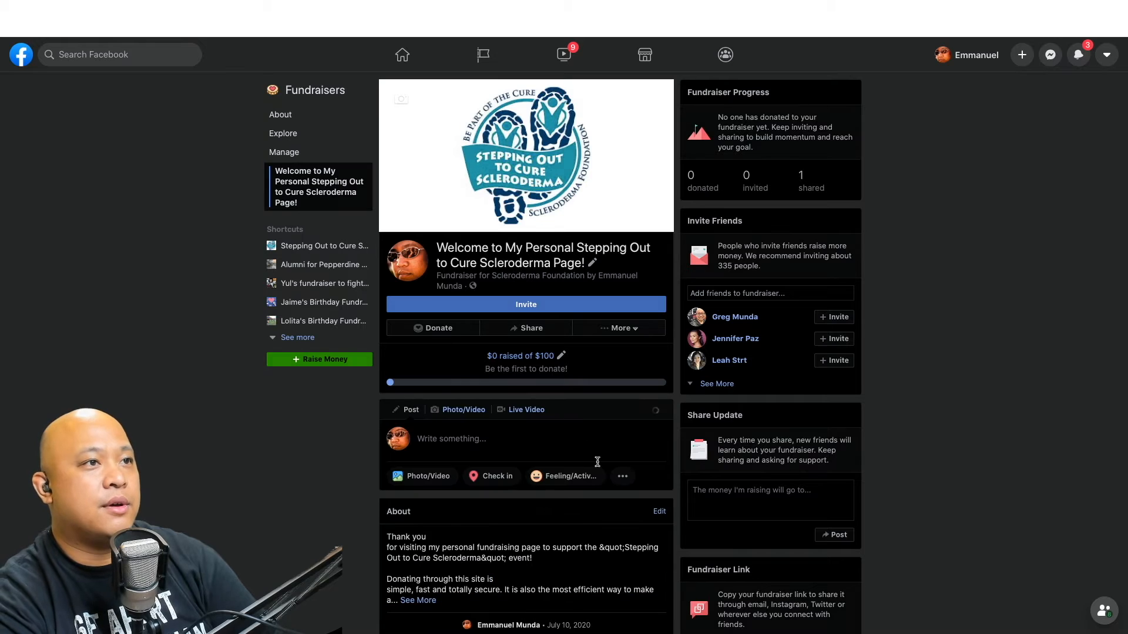
Scroll past the About section to the donation buttons and Benefiting panel.
scroll("down", 3)
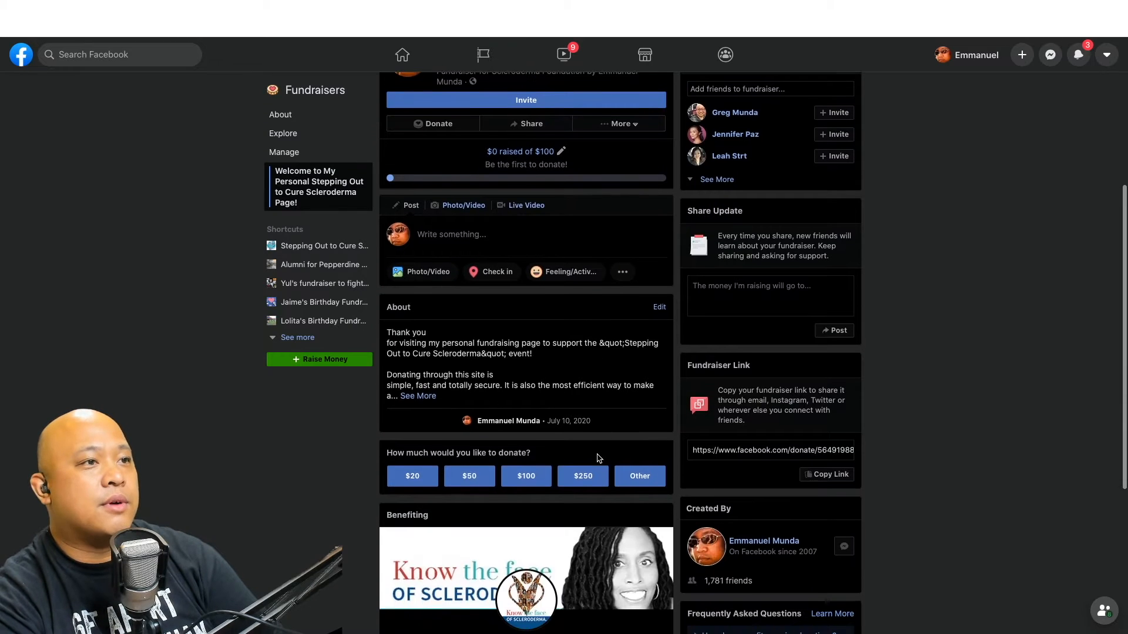
mouse_move(582, 476)
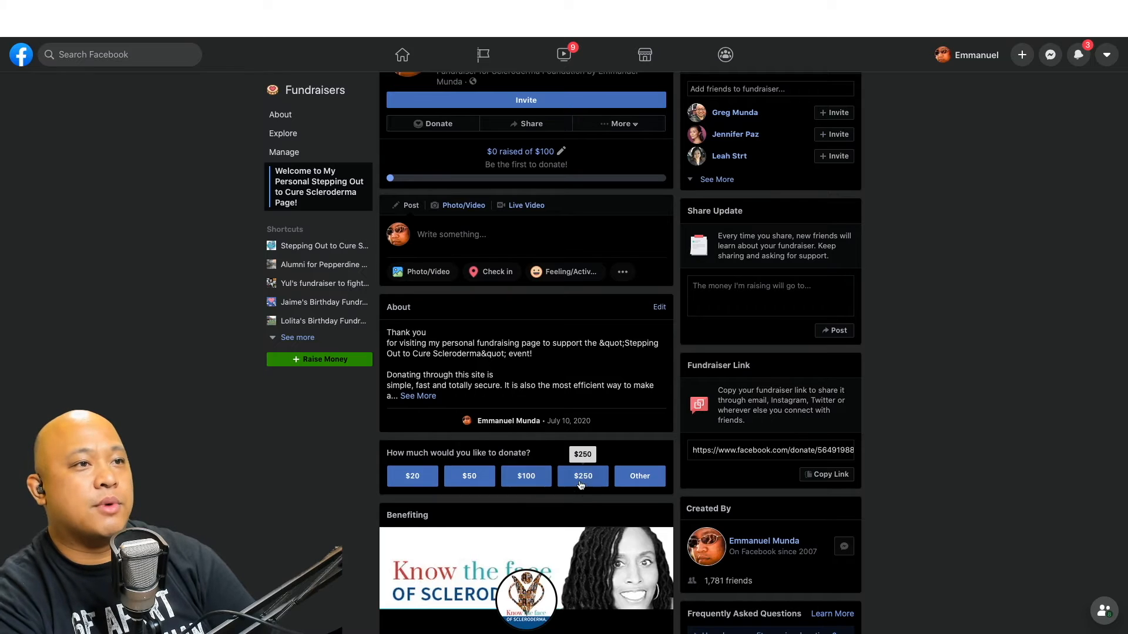
scroll("down", 3)
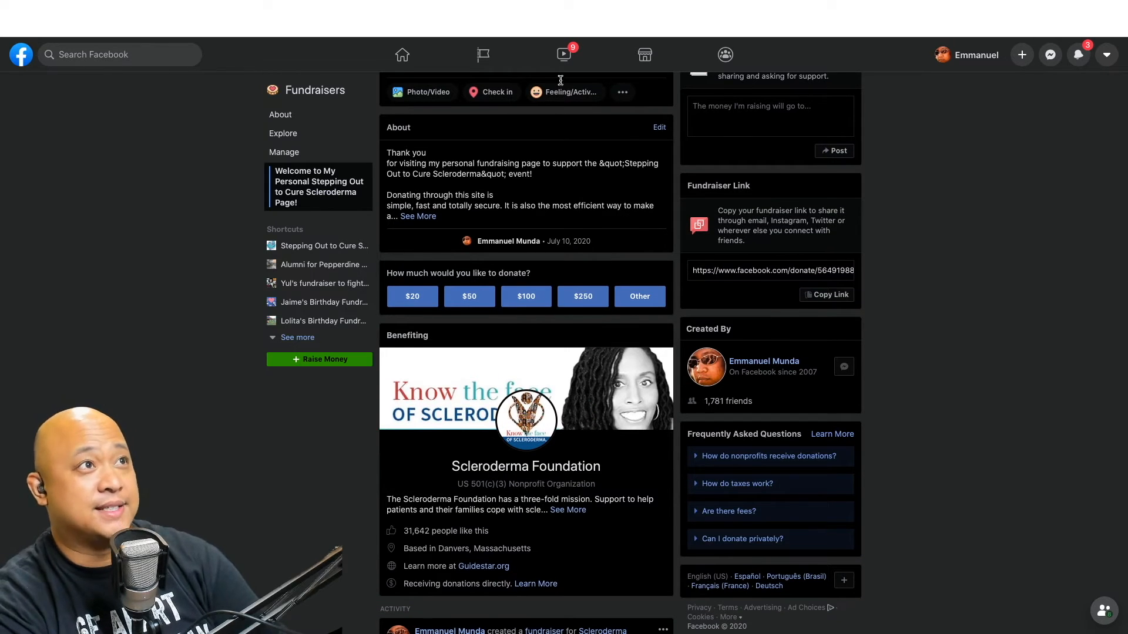
scroll("down", 3)
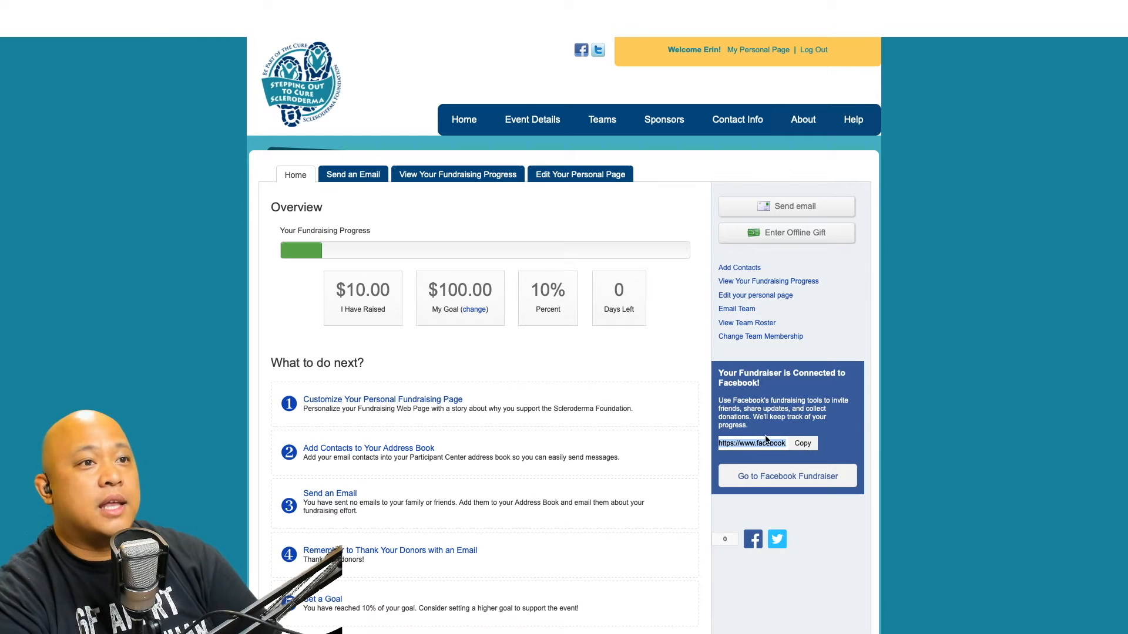
mouse_move(596, 18)
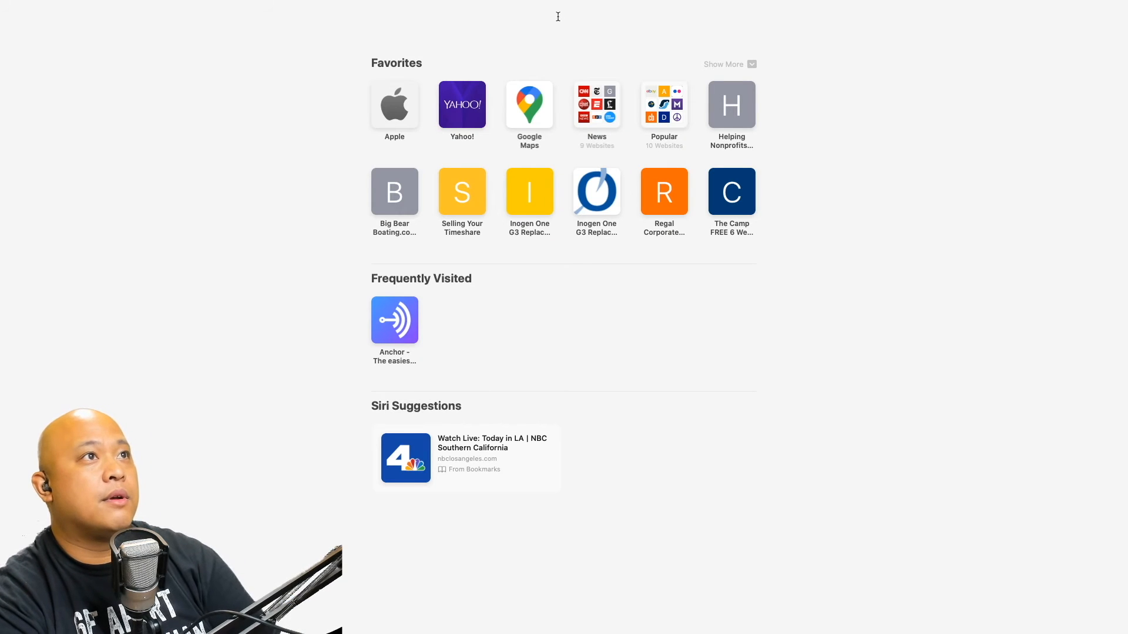
mouse_move(558, 13)
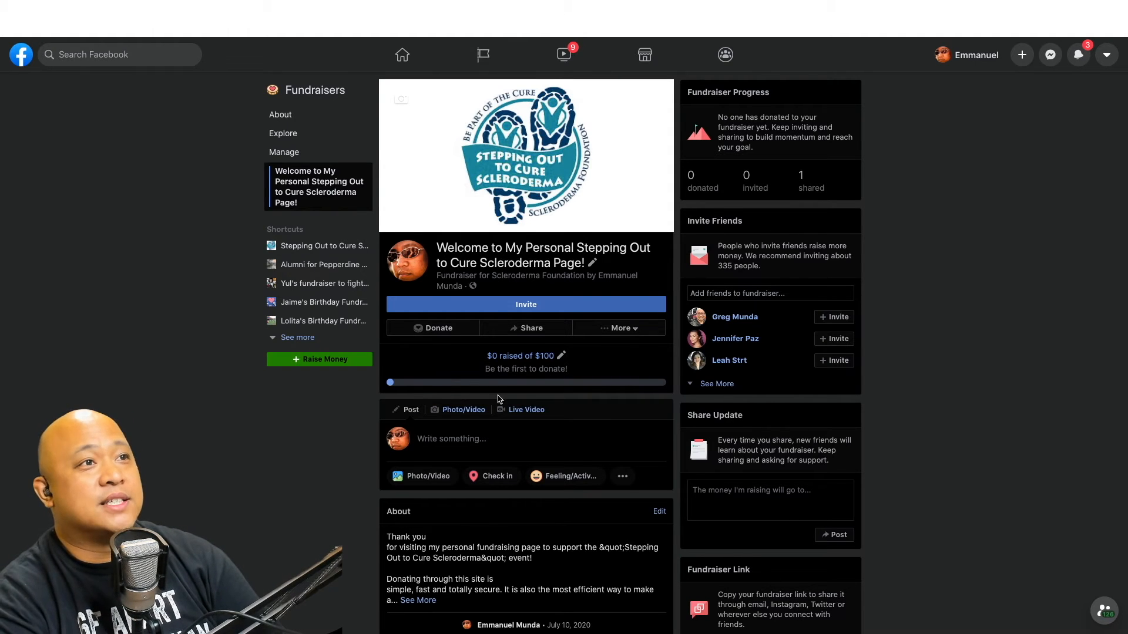
Scroll the reopened fundraiser page to the progress bar showing $0 of $100.
scroll("down", 3)
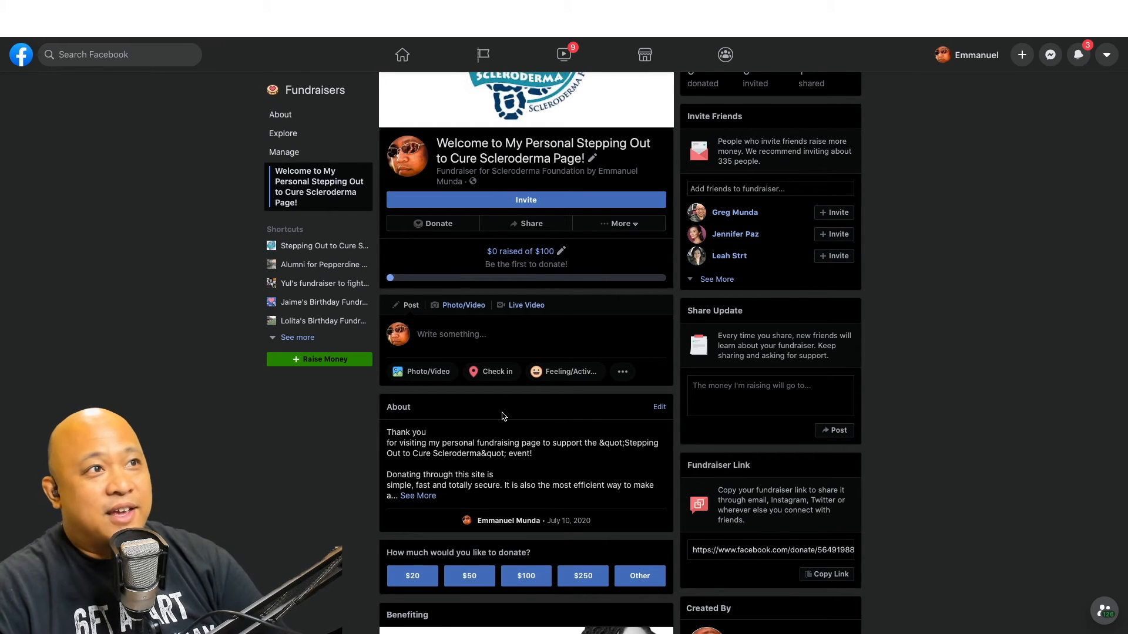
mouse_move(571, 282)
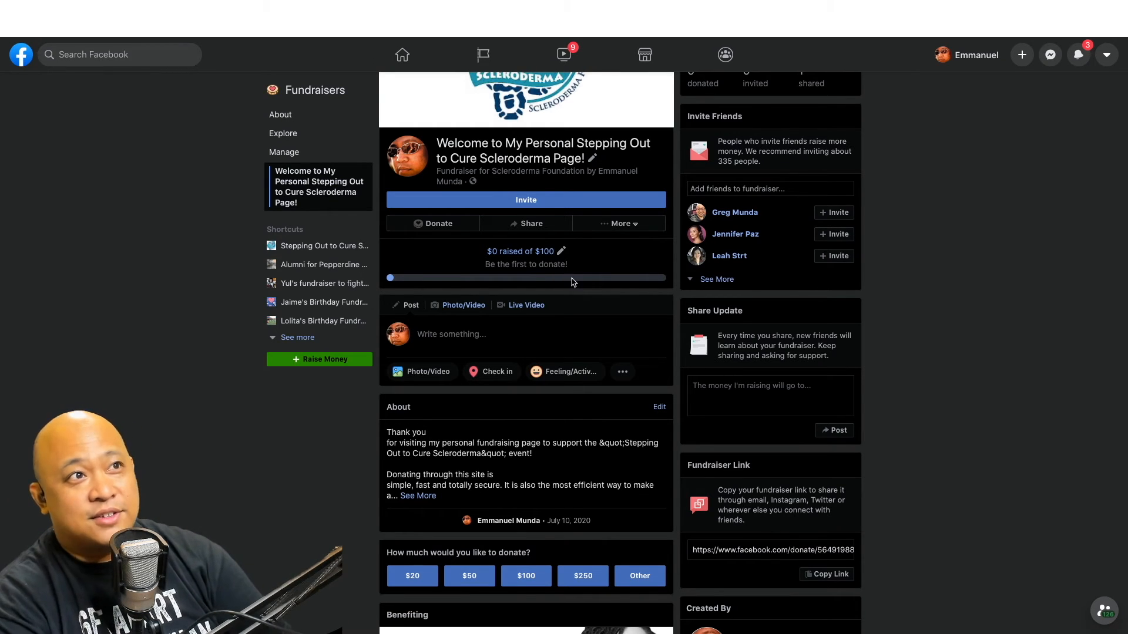
mouse_move(567, 289)
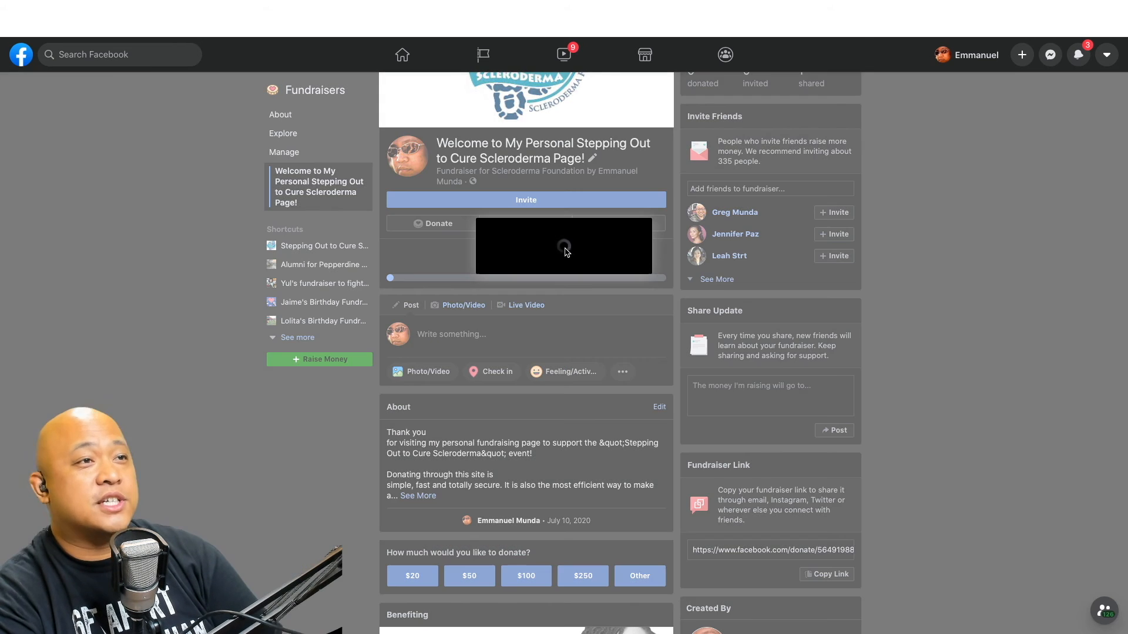
Change the fundraiser's goal amount to $4,000 and save it.
left_click(590, 158)
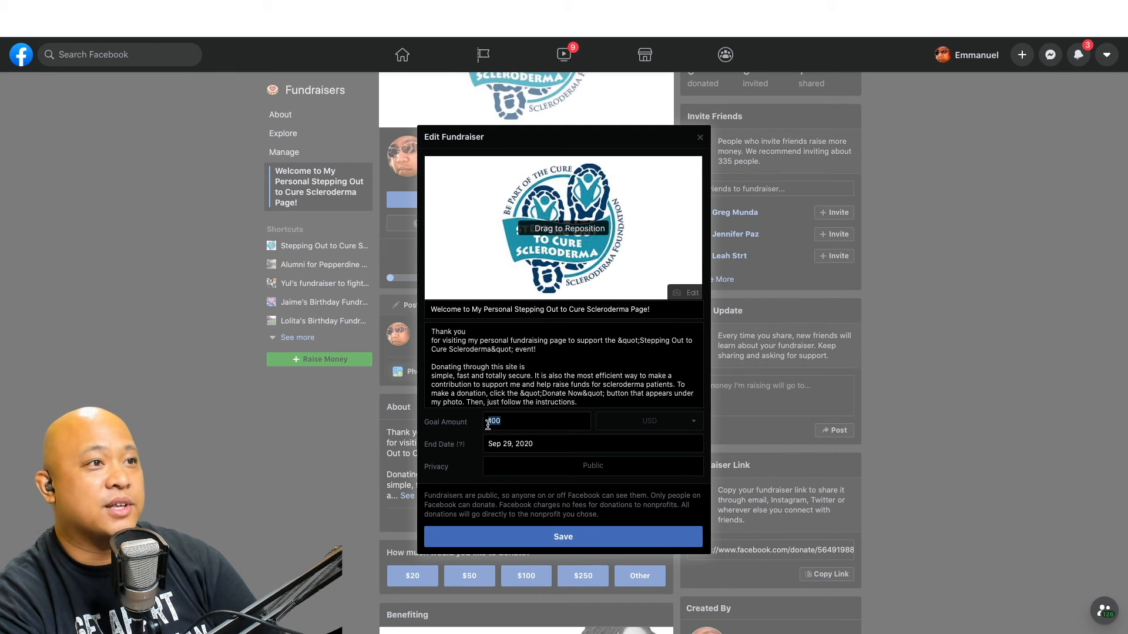
type("40")
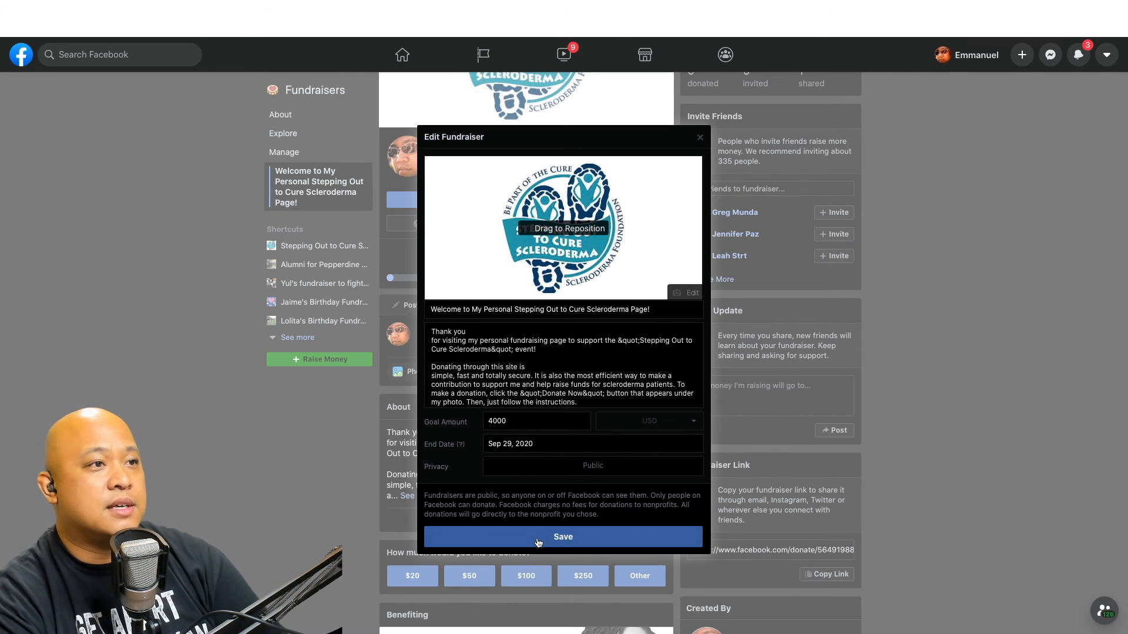
left_click(563, 537)
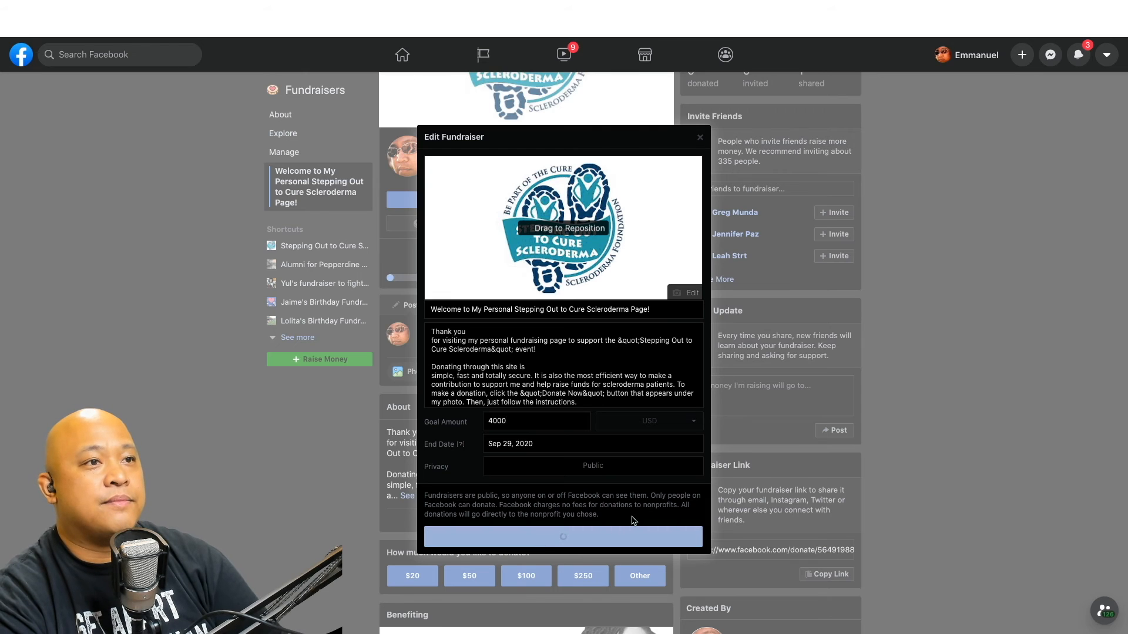
left_click(698, 137)
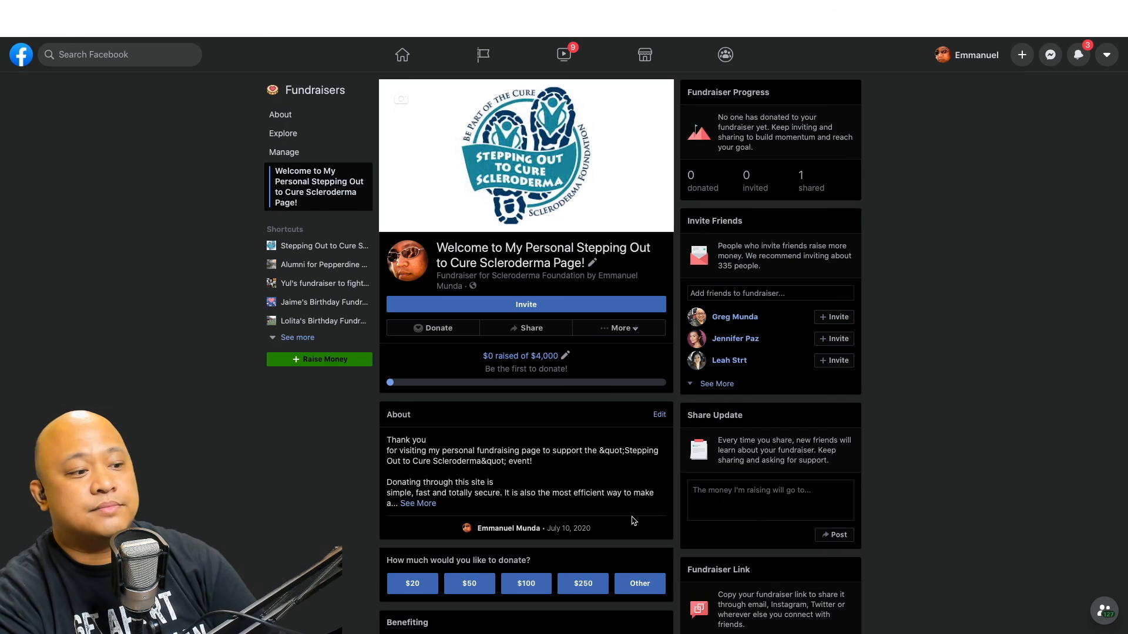